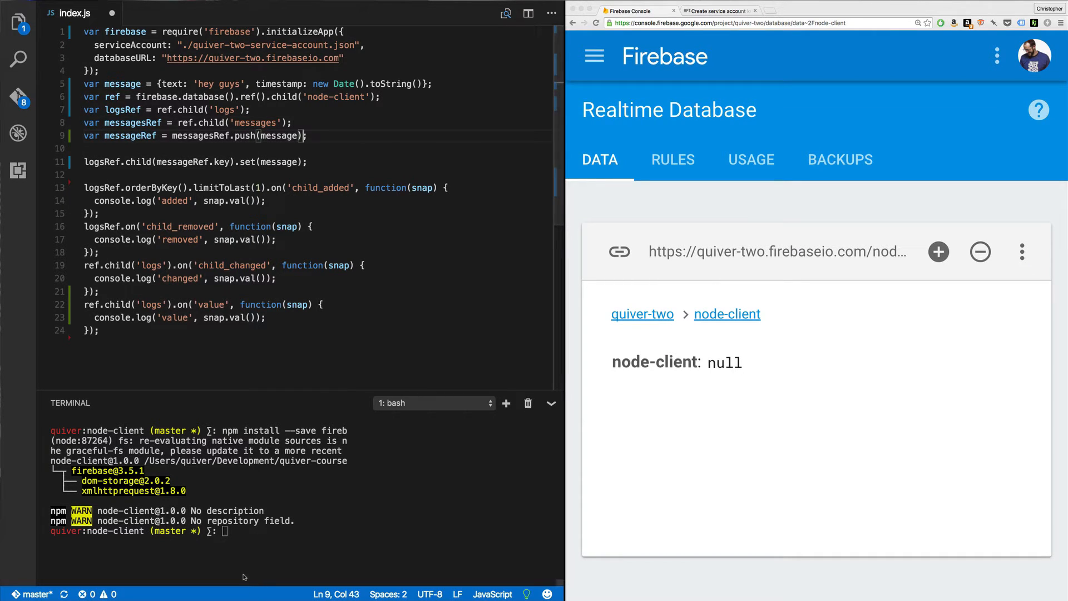
# Step: Install the firebase package with npm and run index.js under nodemon
pyautogui.write('npm install --save firebase')
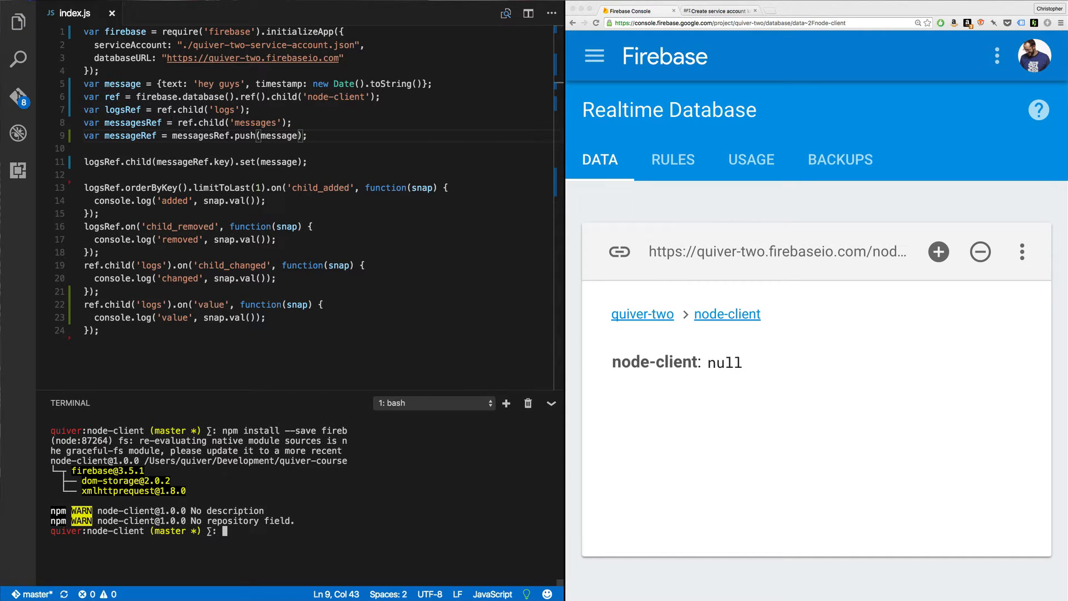
pyautogui.write('nodemon')
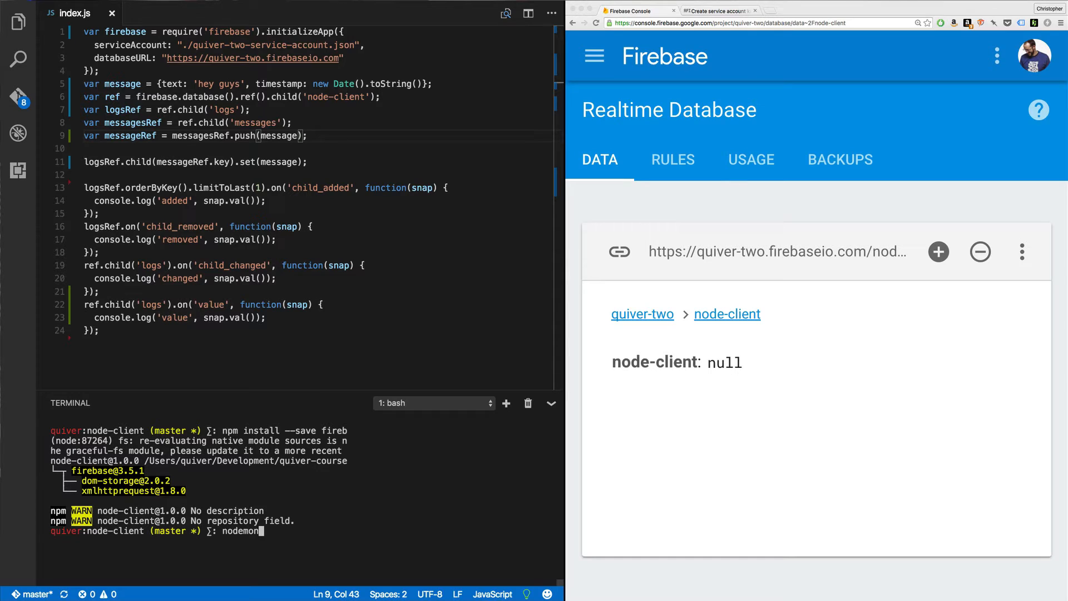
pyautogui.write('index.')
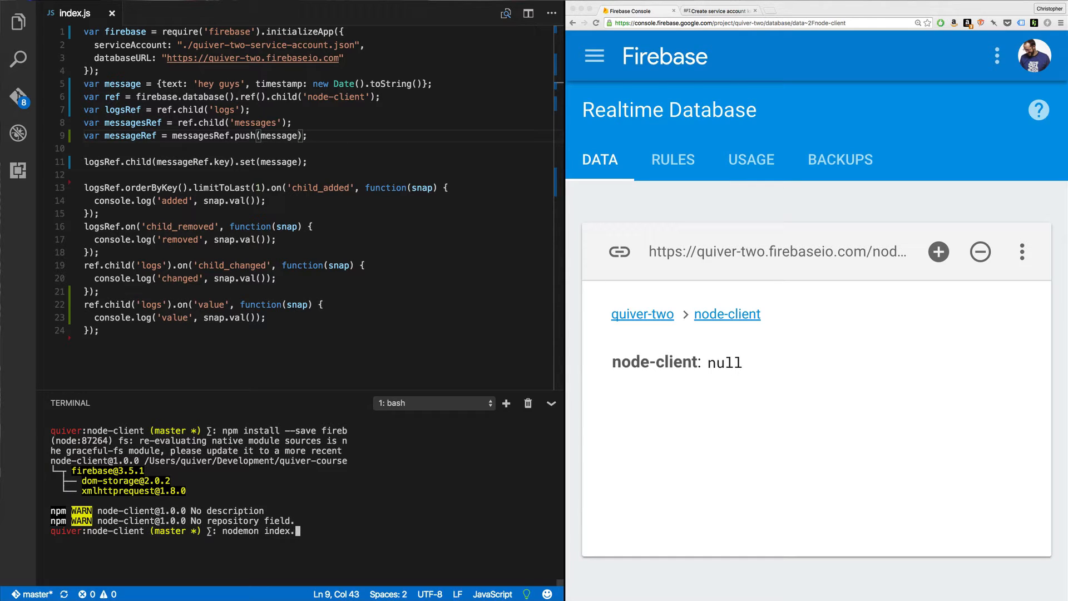
pyautogui.write('js')
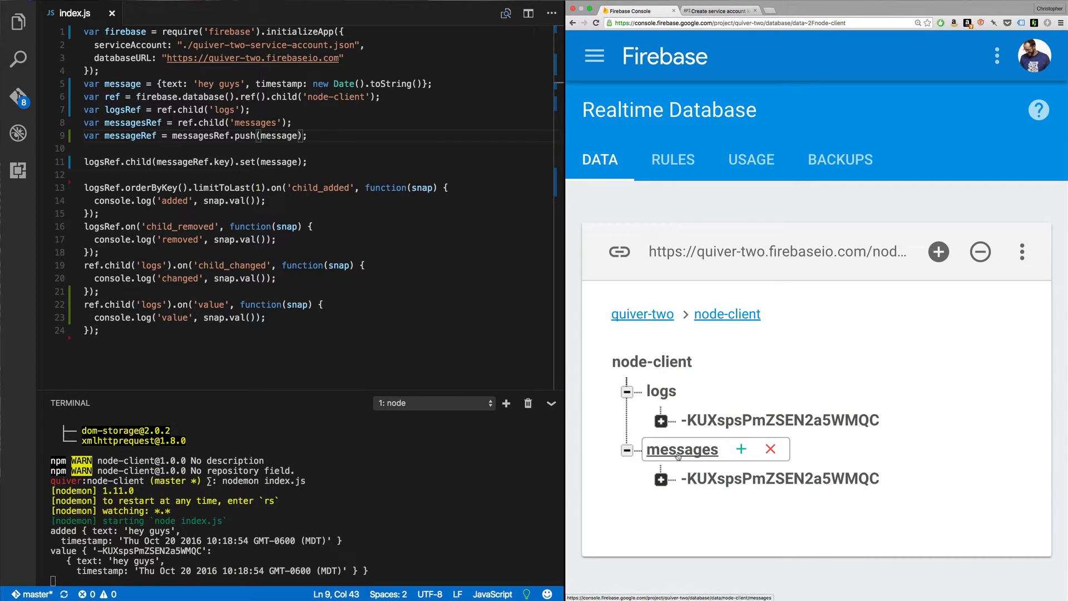
# Step: Inspect the node-client tree showing logs and messages sharing the pushed key
pyautogui.click(780, 478)
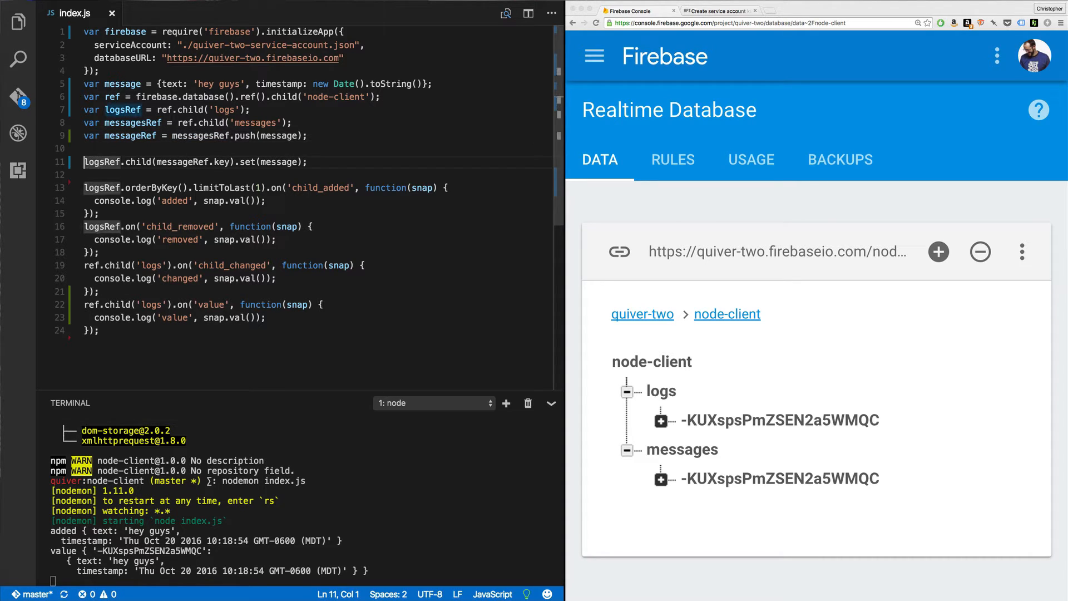
# Step: Highlight logsRef, messageRef.key, messageRef and the set call, then expand both 'hey guys' entries
pyautogui.doubleClick(101, 162)
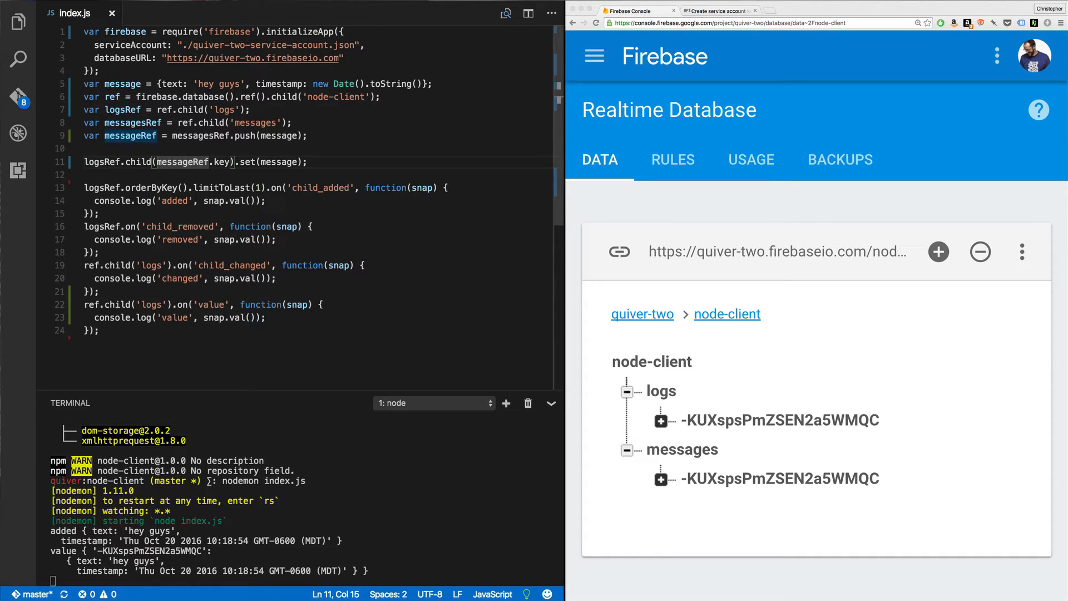
pyautogui.moveTo(158, 162); pyautogui.dragTo(239, 162)
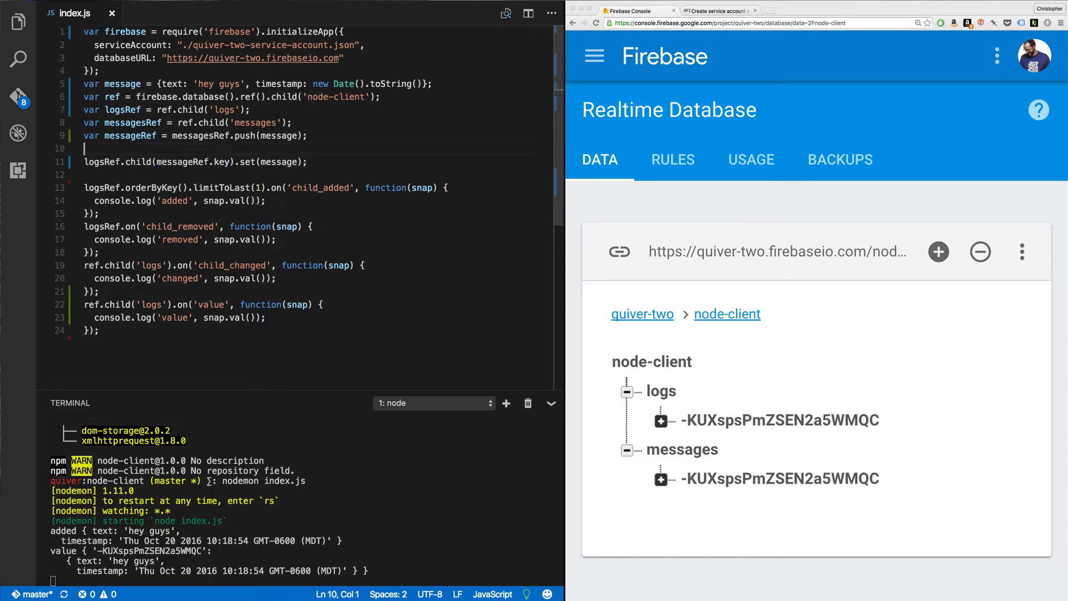
pyautogui.doubleClick(130, 136)
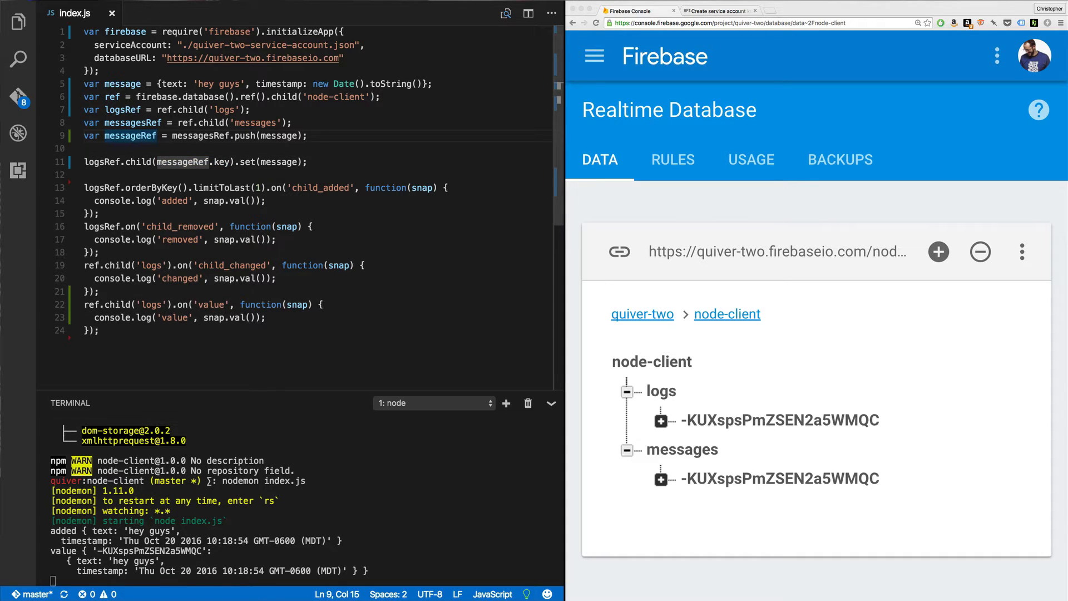
pyautogui.moveTo(170, 136); pyautogui.dragTo(308, 136)
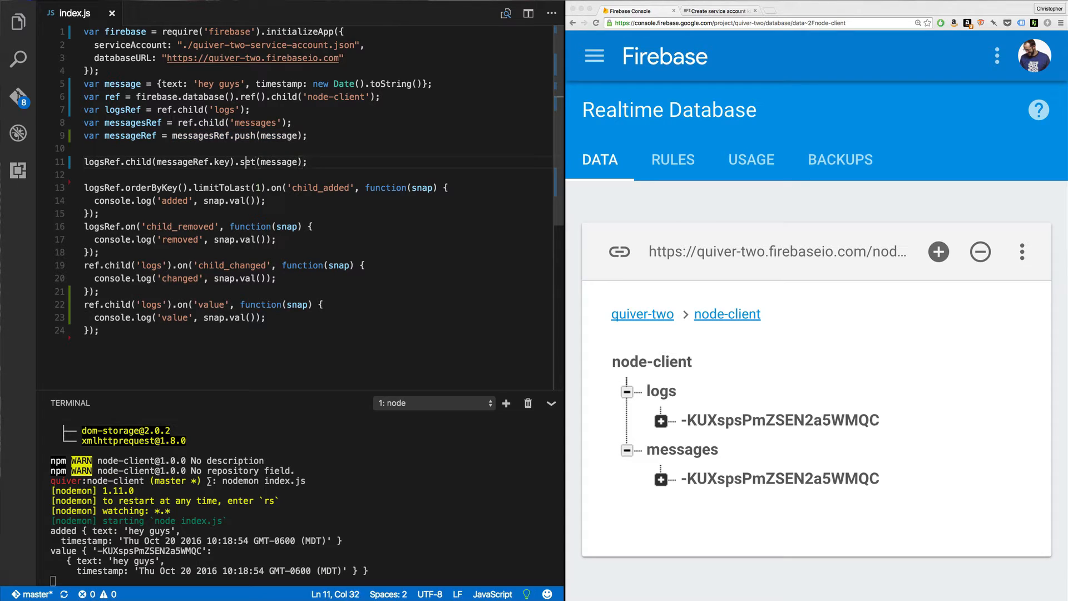
pyautogui.doubleClick(220, 162)
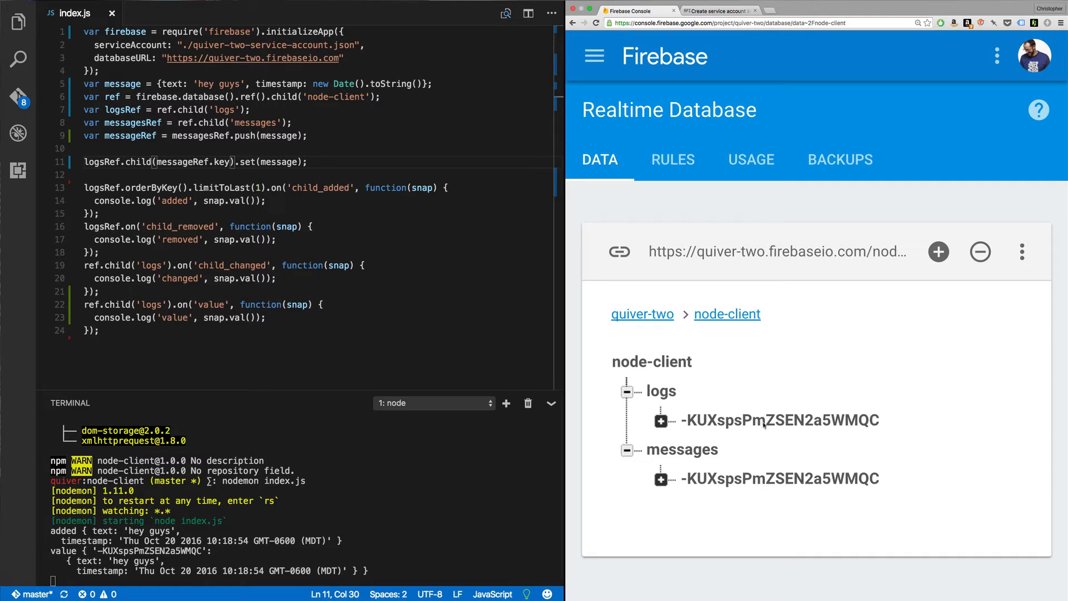
pyautogui.click(779, 419)
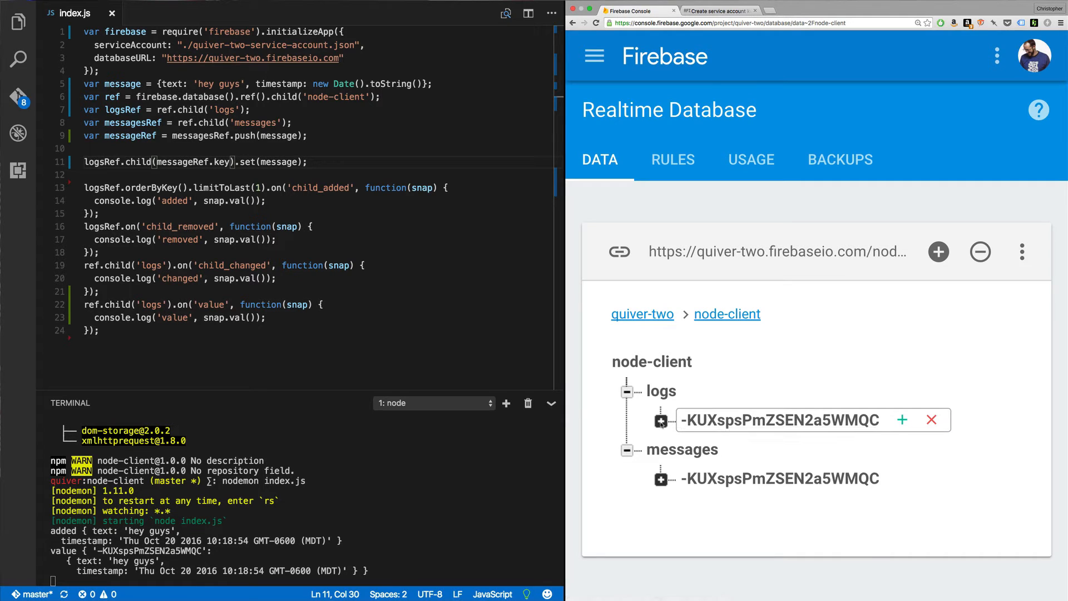
pyautogui.click(660, 421)
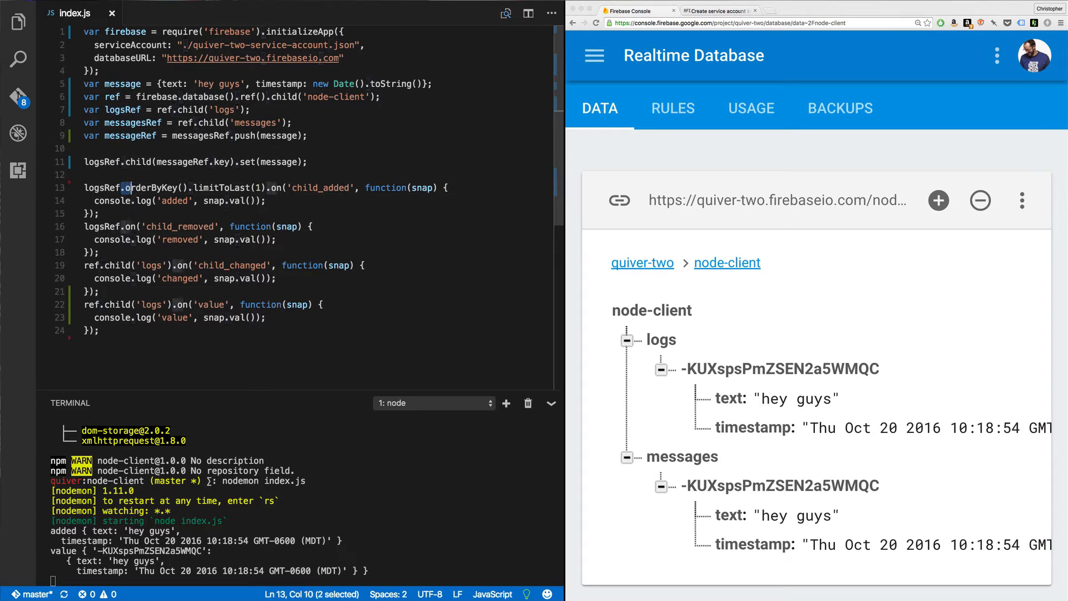
pyautogui.moveTo(126, 188); pyautogui.dragTo(201, 187)
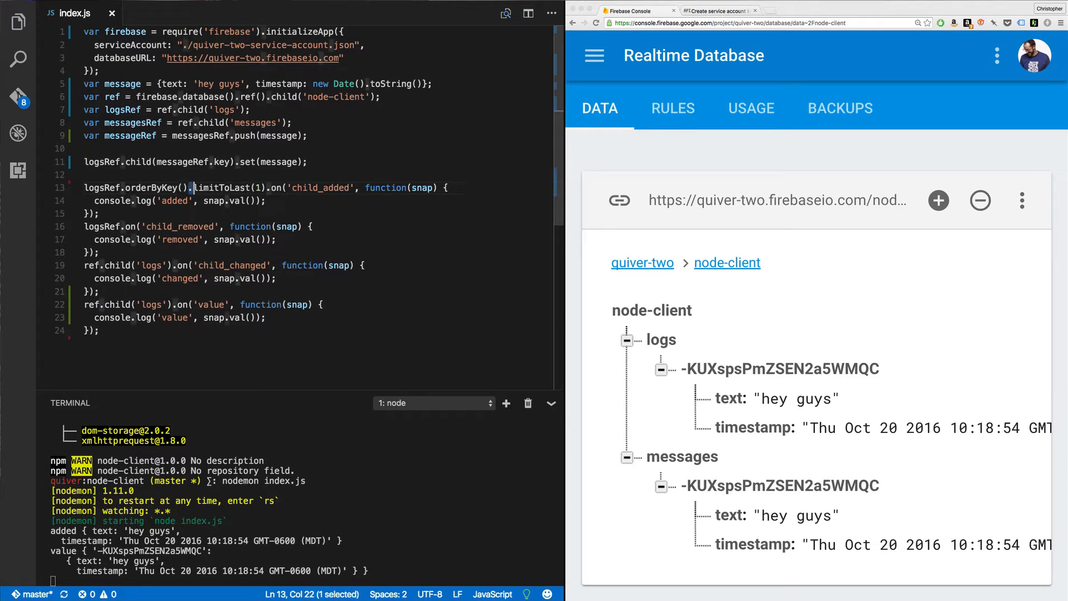
pyautogui.moveTo(197, 188); pyautogui.dragTo(268, 187)
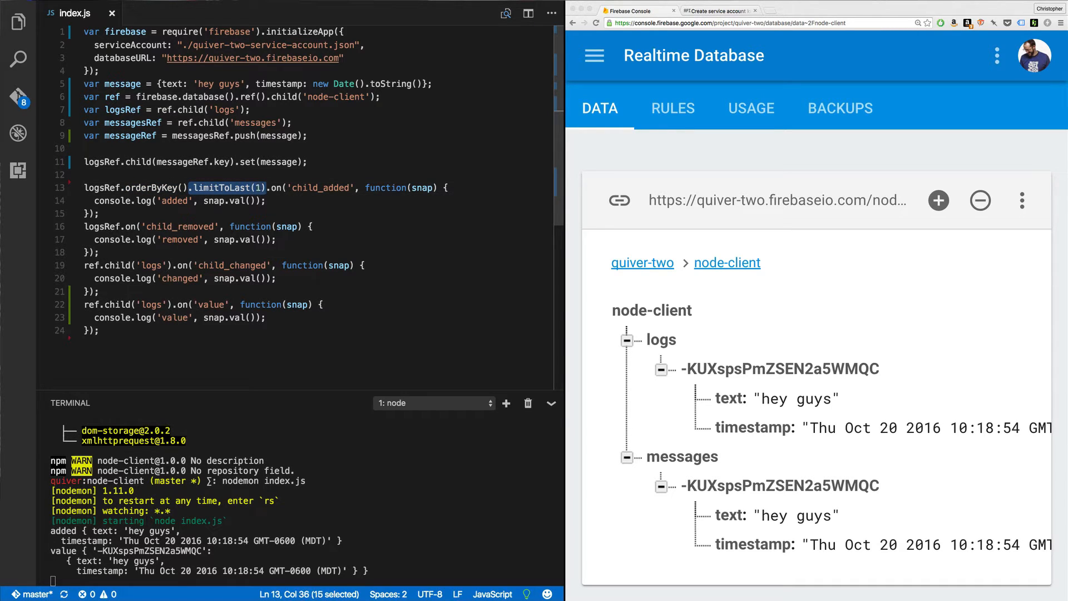
pyautogui.moveTo(661, 373)
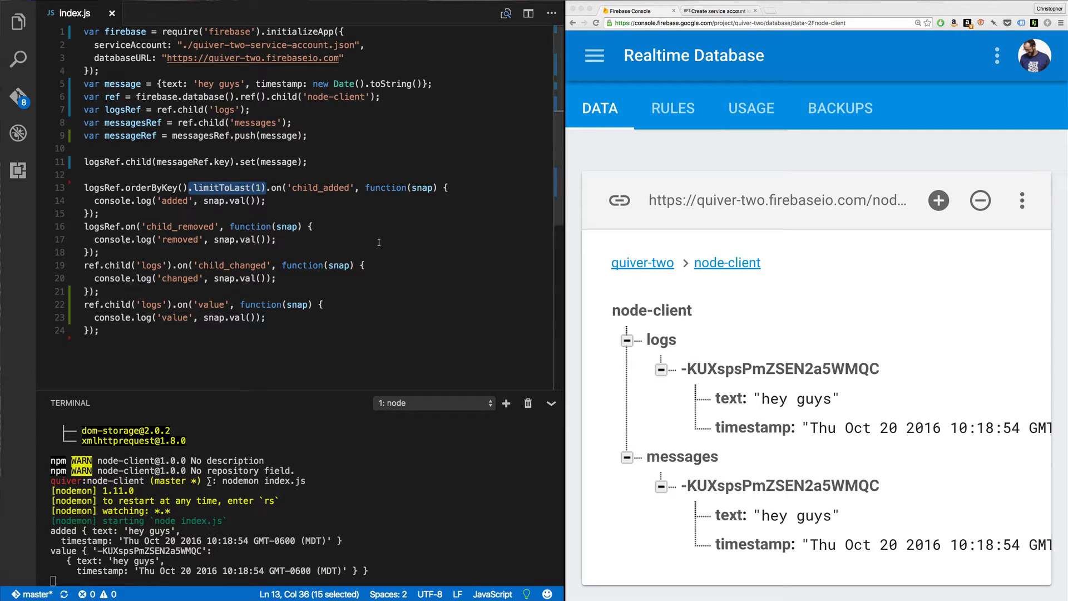
pyautogui.doubleClick(422, 188)
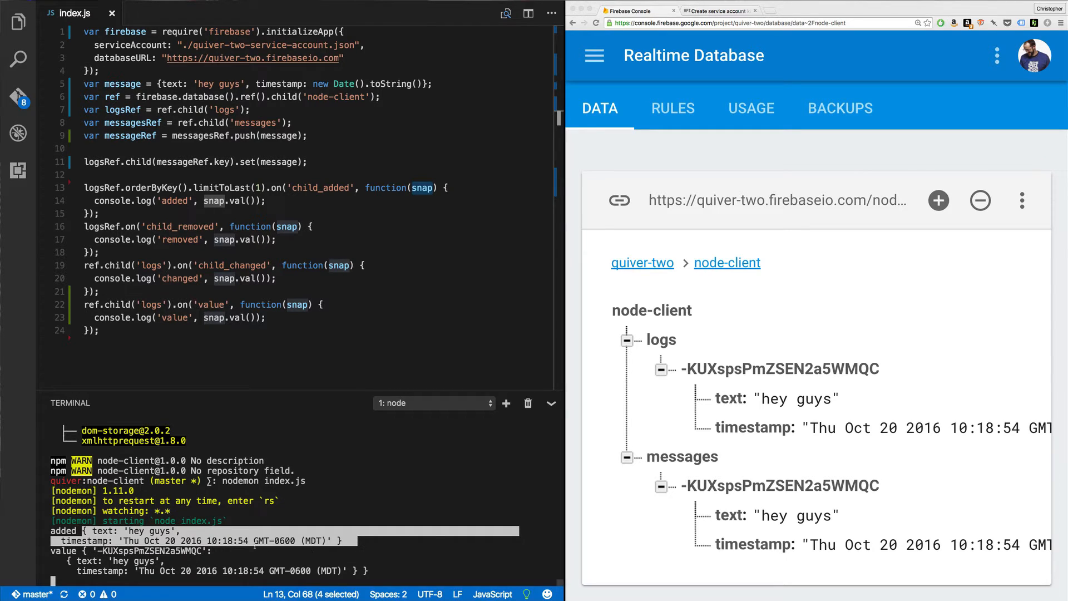
pyautogui.doubleClick(180, 227)
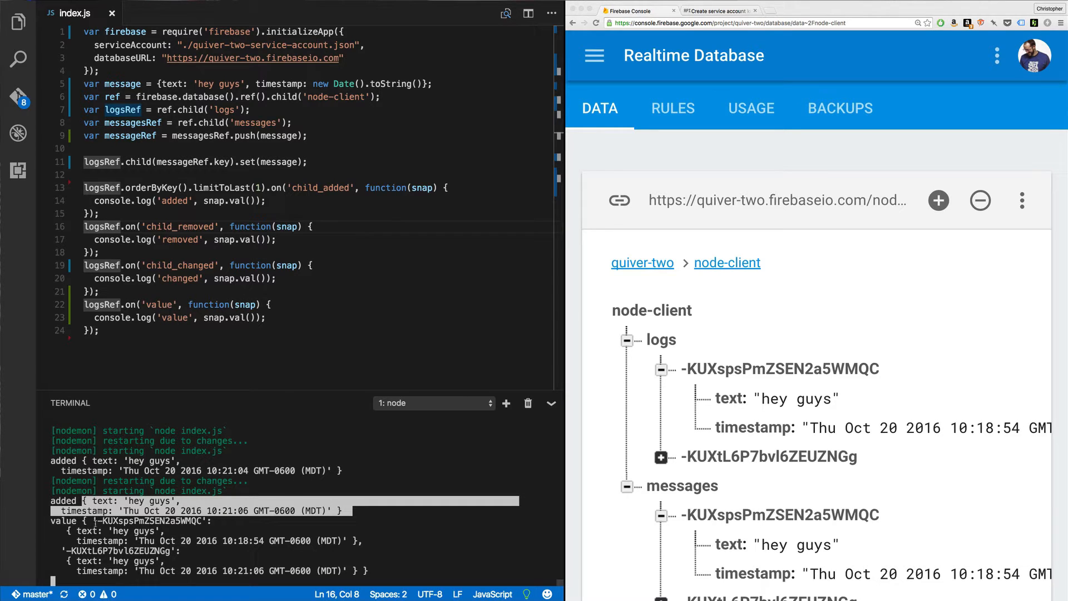
pyautogui.moveTo(731, 446)
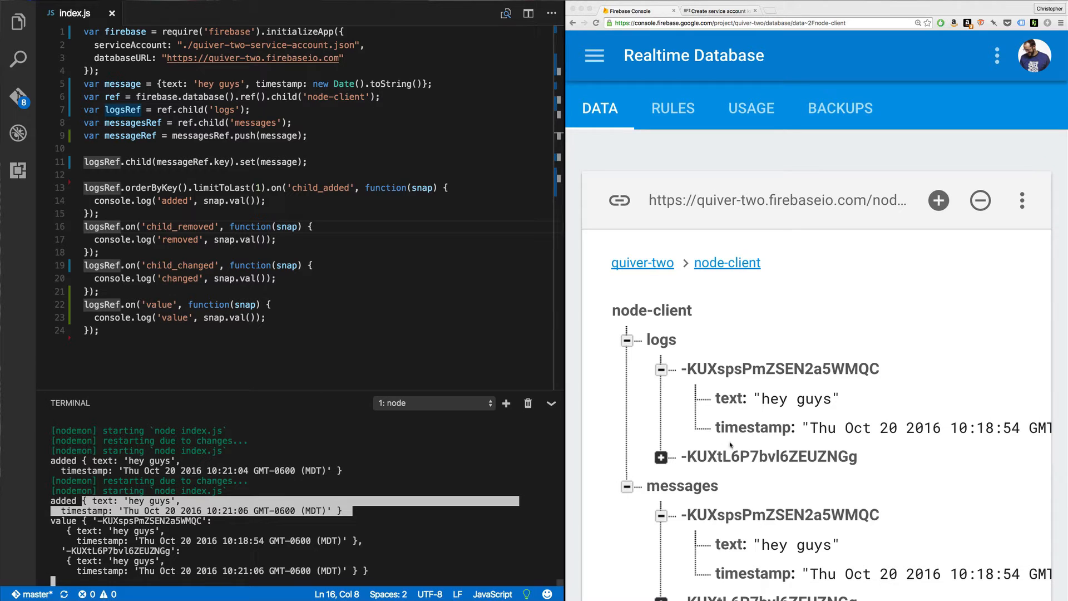
pyautogui.moveTo(658, 457)
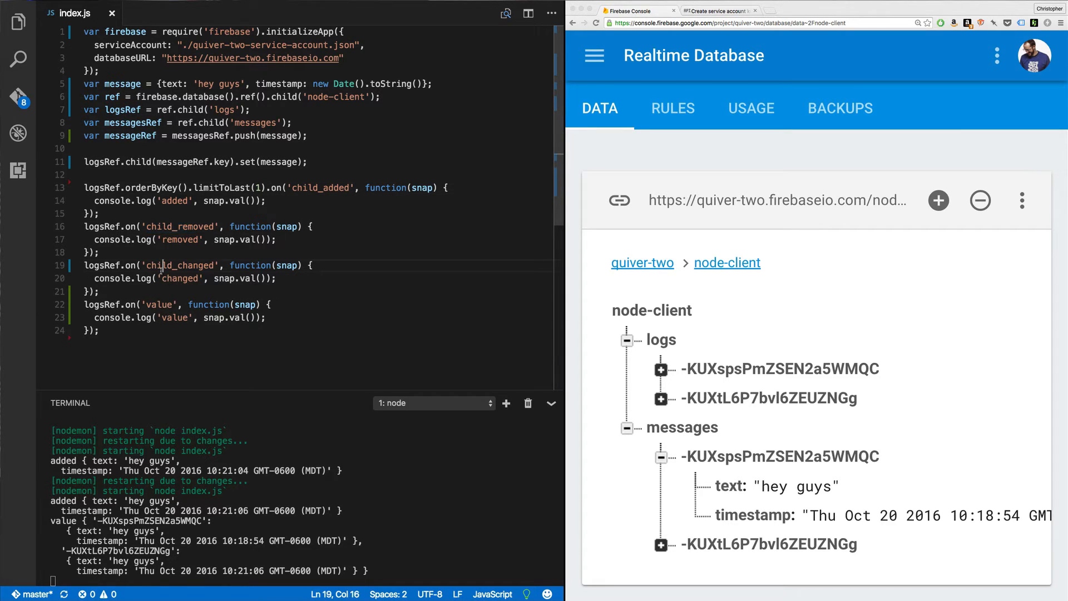
pyautogui.moveTo(647, 411)
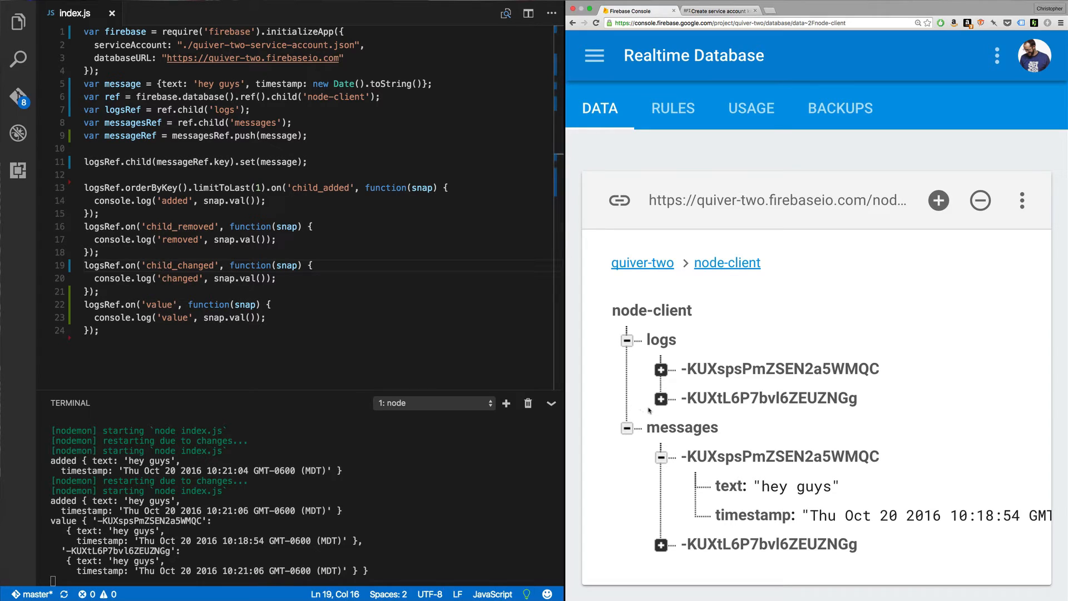
pyautogui.moveTo(490, 480)
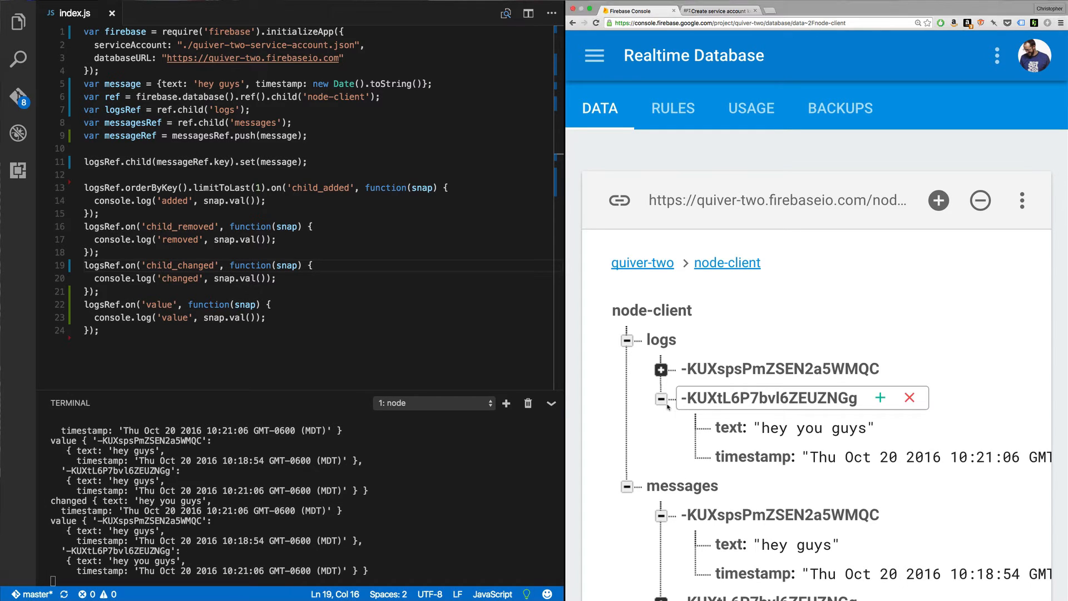
# Step: Delete the 'hey you guys' logs entry and add a new line in the child_added callback
pyautogui.click(908, 398)
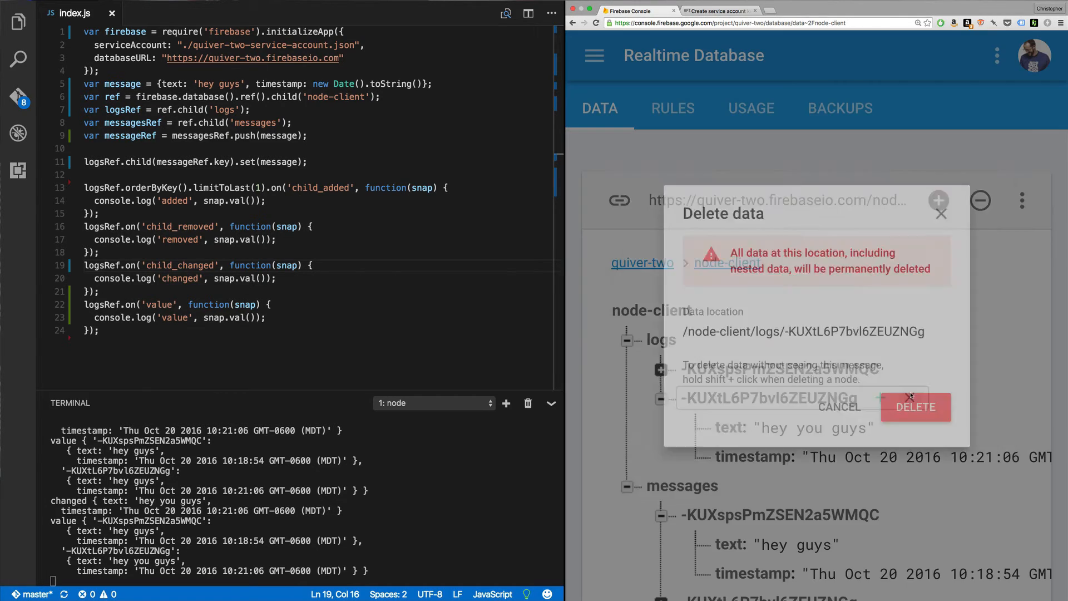
pyautogui.click(839, 407)
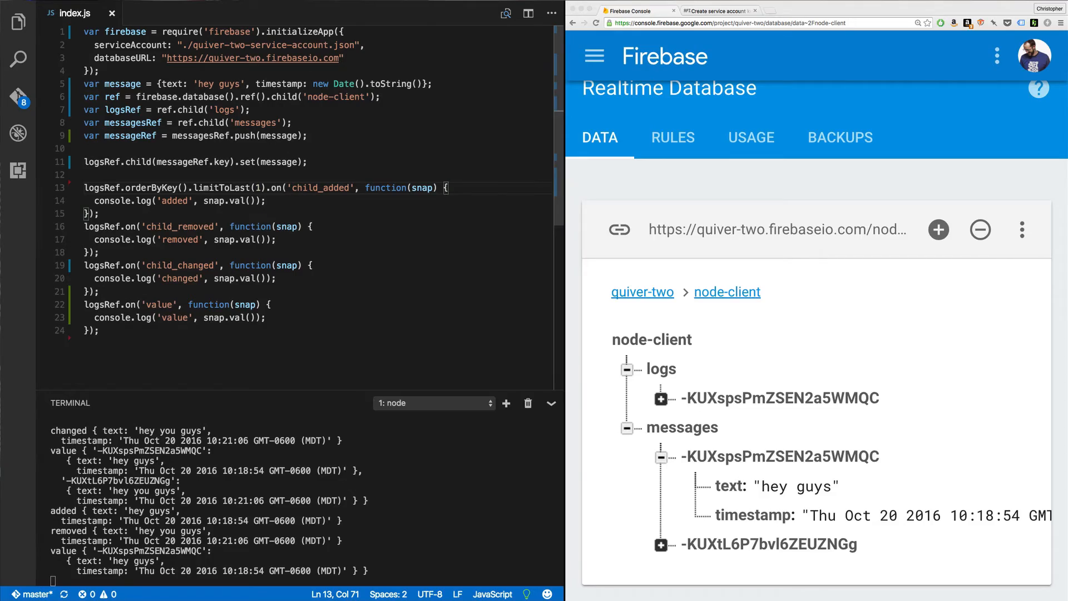
pyautogui.press('Enter')
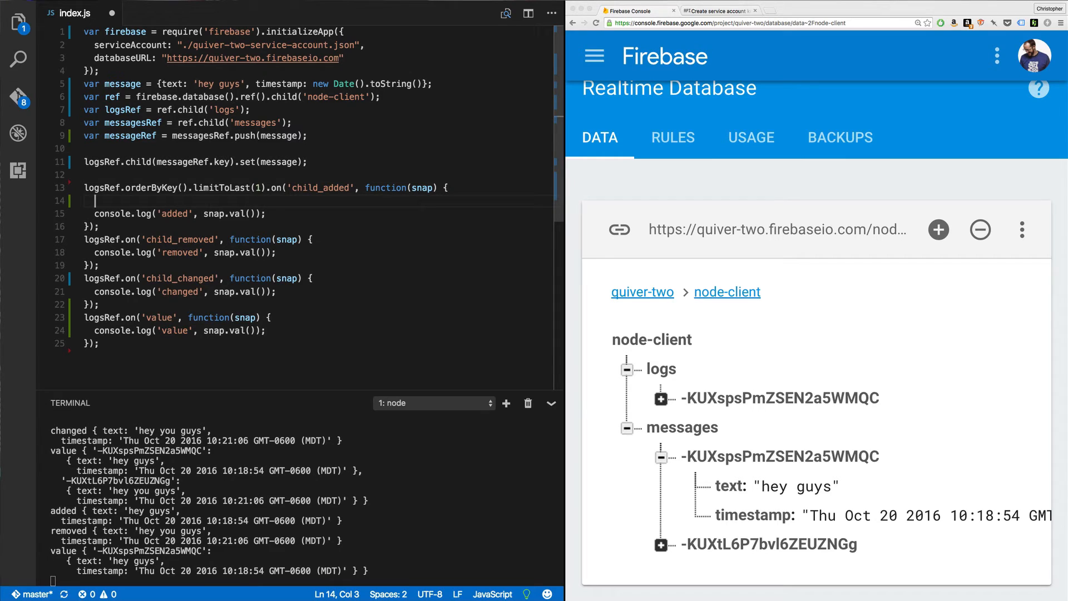
# Step: Add logsRef.child('count').transaction(function(i){ return i + 1; }) inside the child_added callback
pyautogui.write('logsRef.')
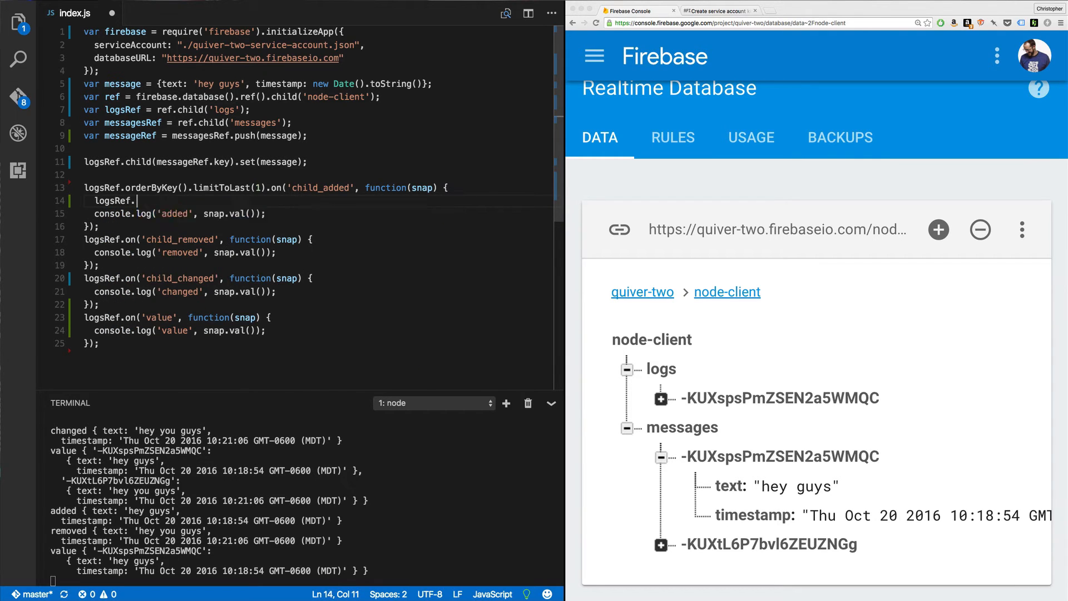
pyautogui.write('.')
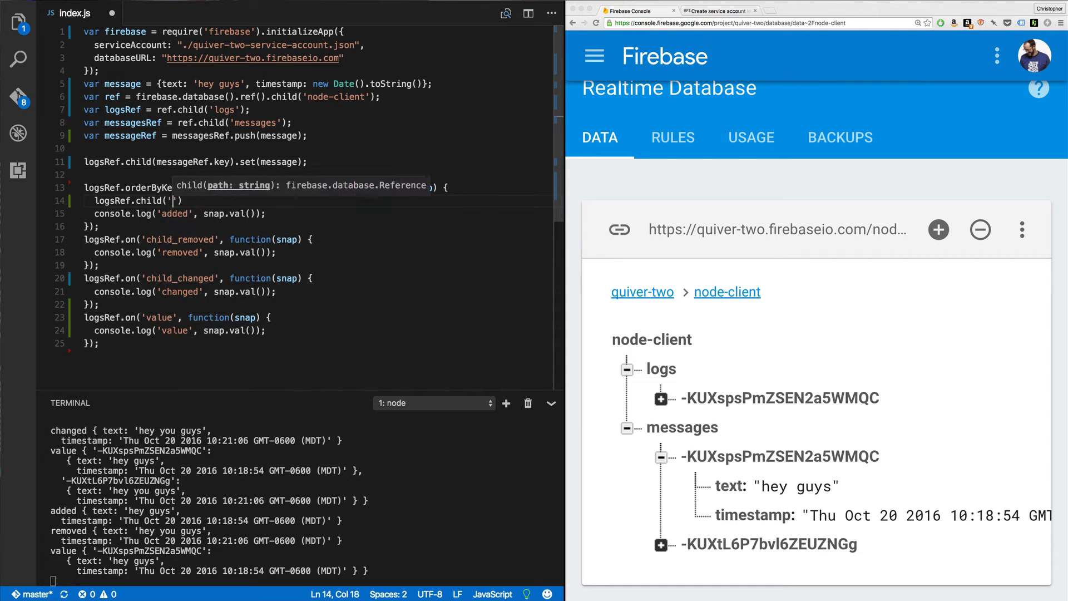
pyautogui.write('coun')
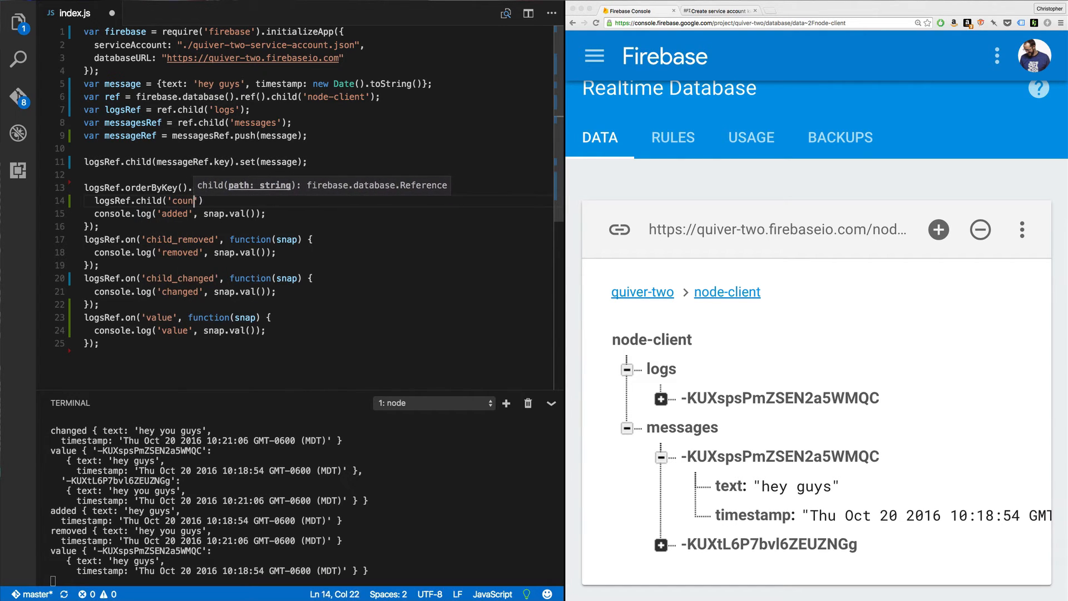
pyautogui.write(').transaction(function(i) {')
pyautogui.write('return i + 1;')
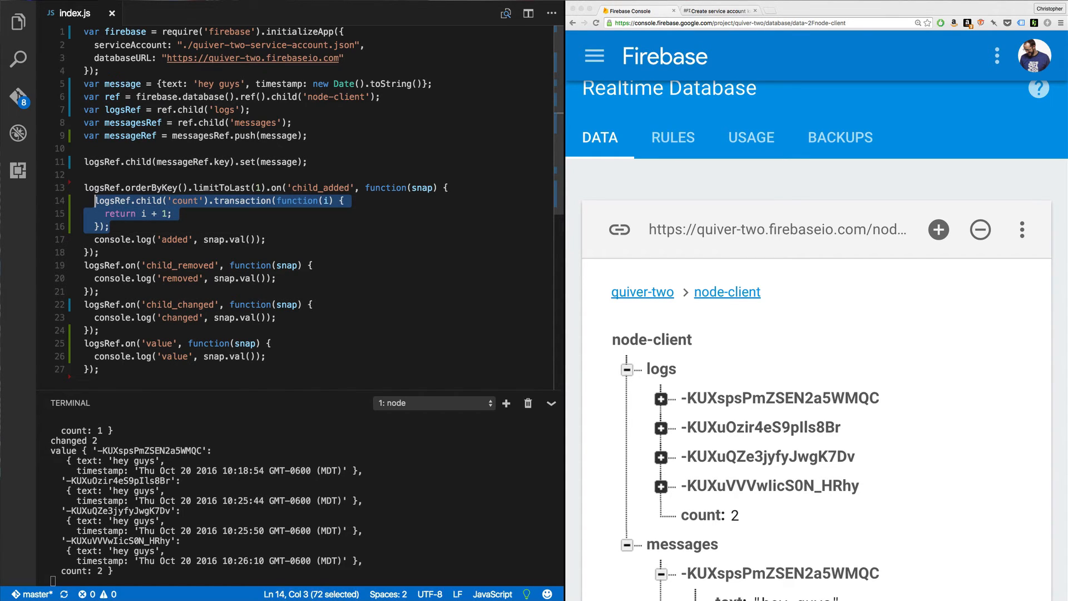
# Step: Review the transaction callback and its return i + 1 line as count rises to 4
pyautogui.click(113, 200)
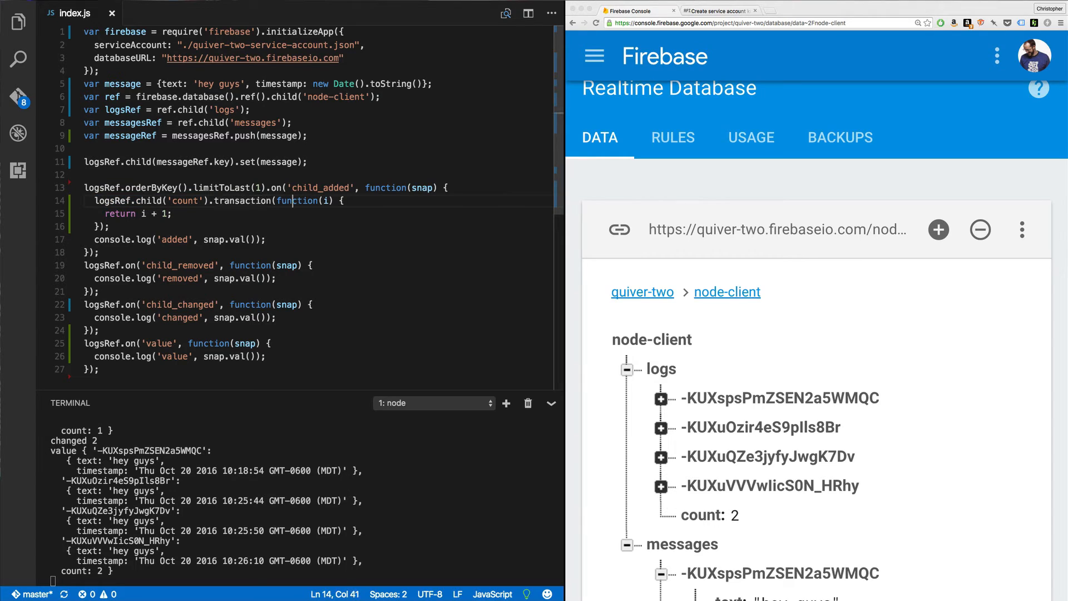
pyautogui.doubleClick(327, 200)
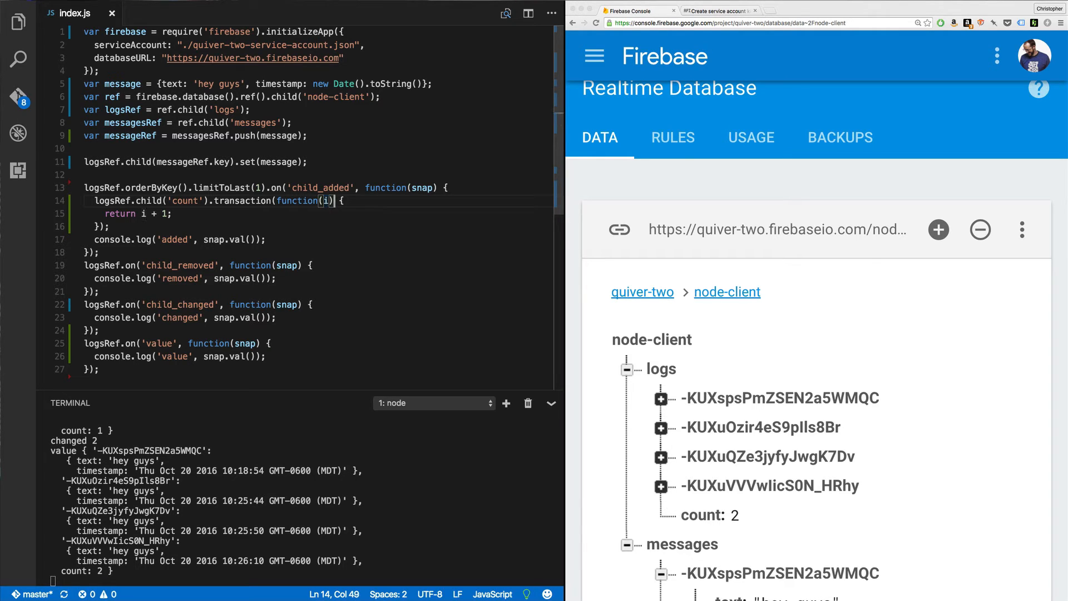
pyautogui.click(171, 214)
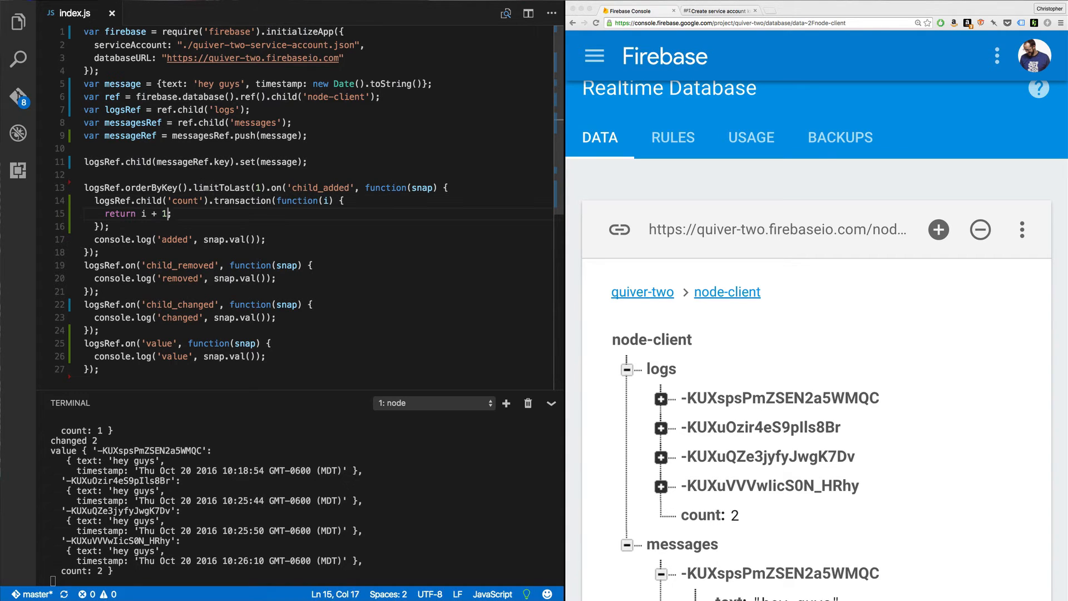
pyautogui.moveTo(327, 478)
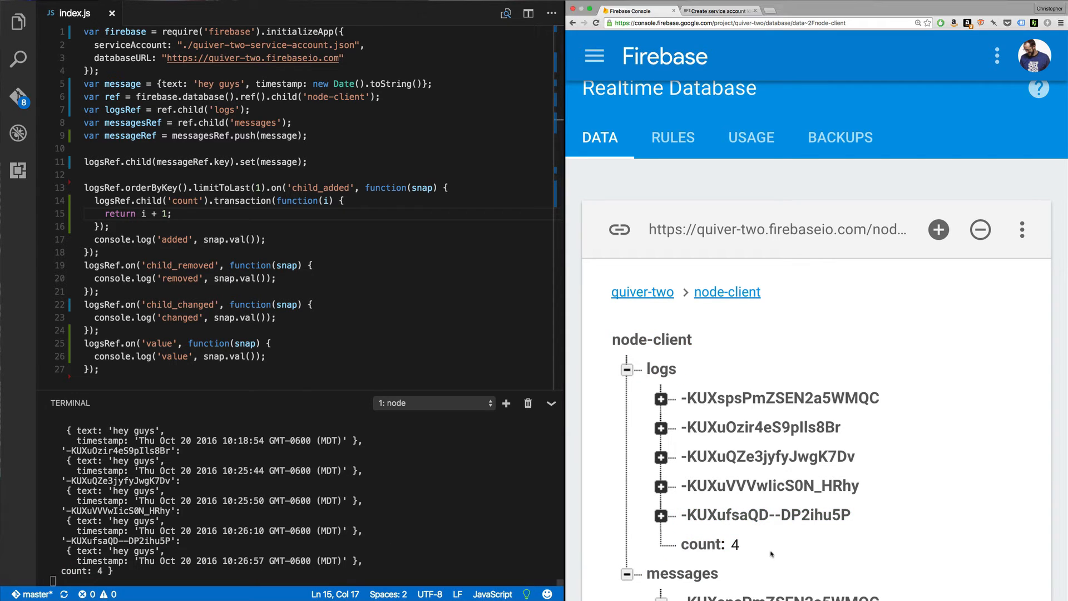
pyautogui.moveTo(261, 487)
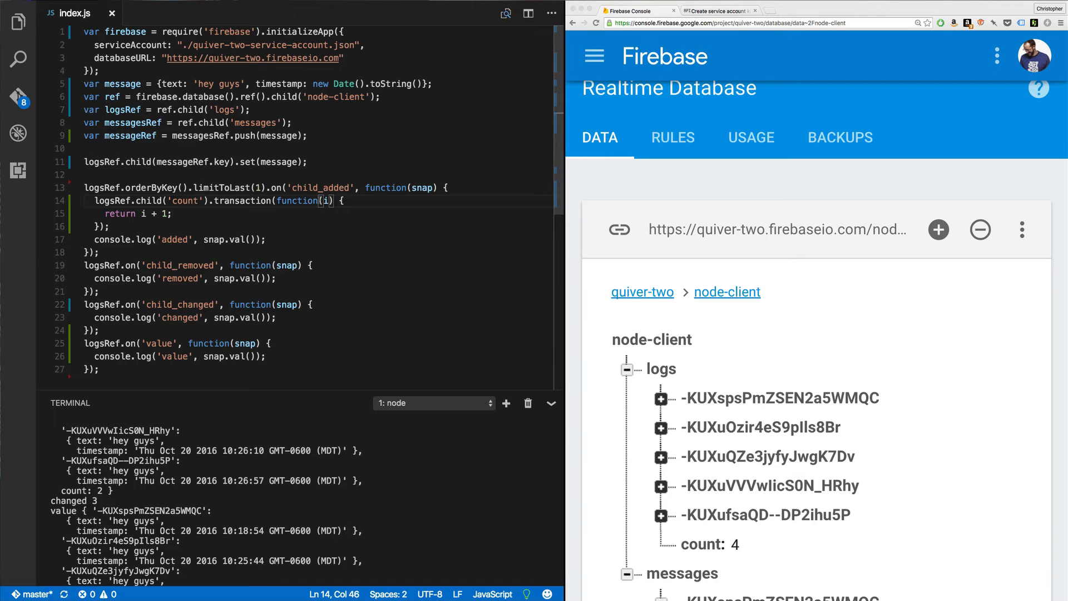
pyautogui.click(169, 213)
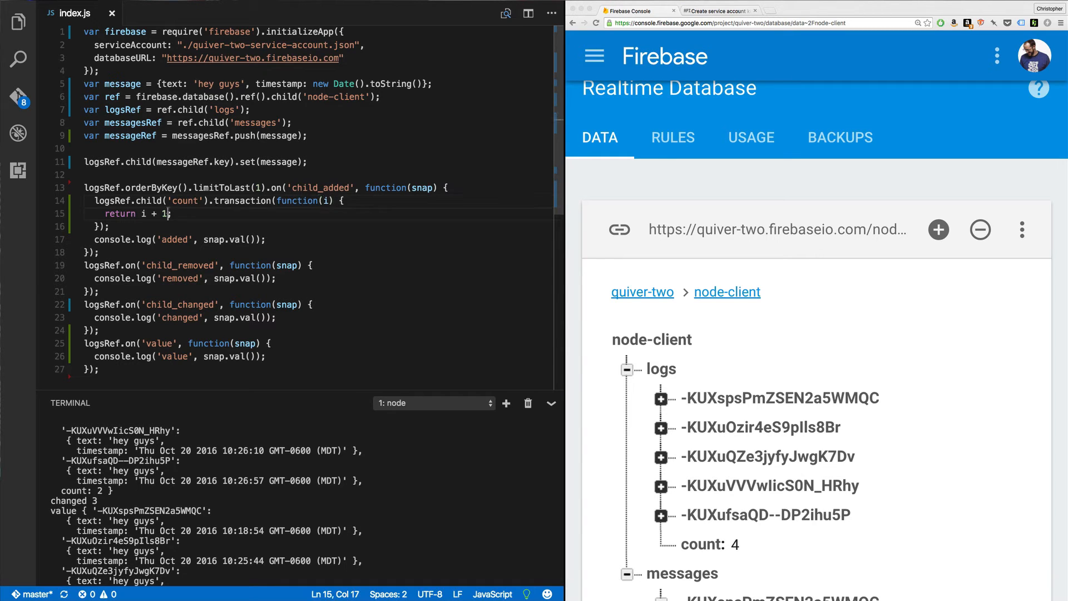
pyautogui.moveTo(122, 235)
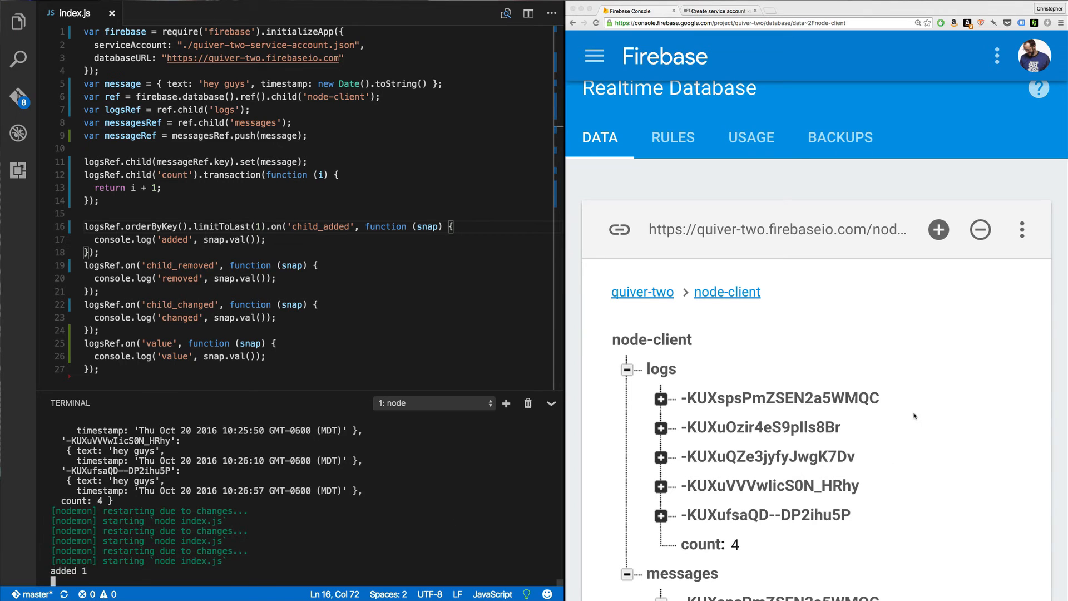
# Step: Start deleting the node-client data in Firebase Console
pyautogui.click(980, 230)
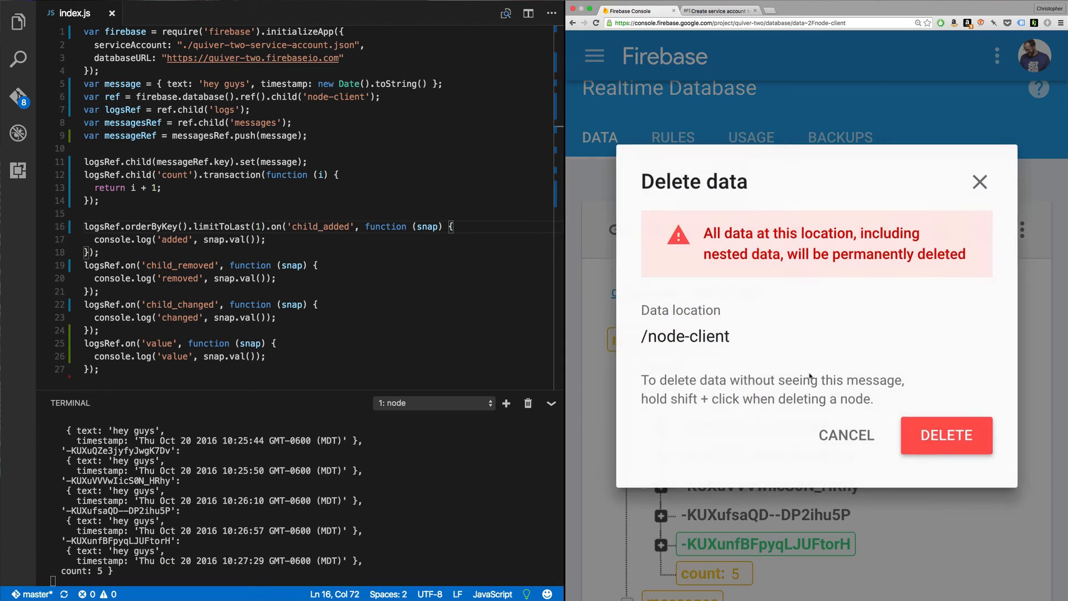
# Step: Confirm deleting node-client so it rebuilds with three log entries and count 3
pyautogui.click(946, 435)
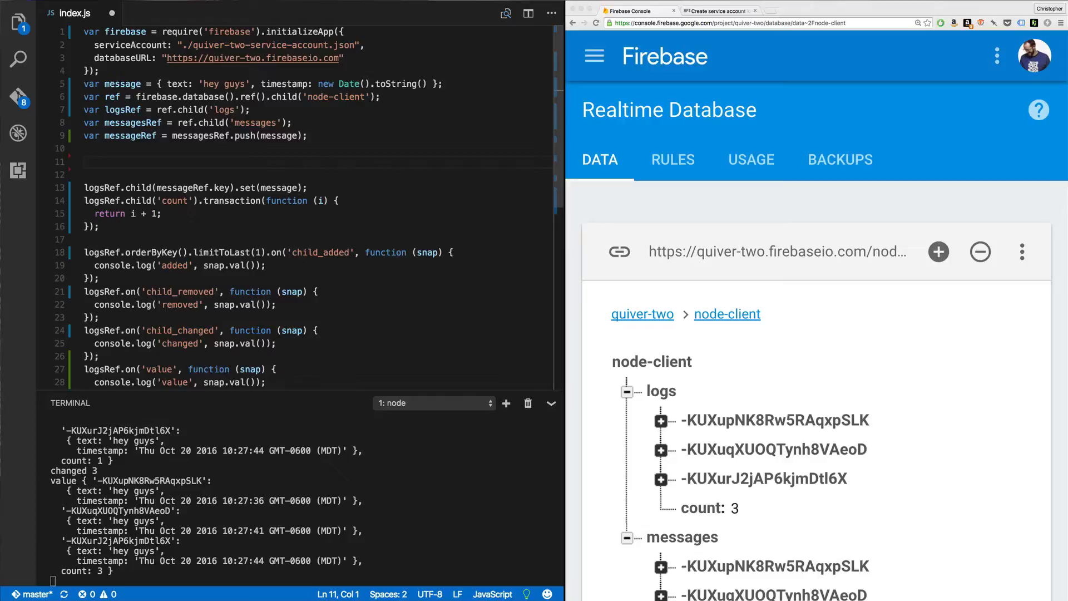
# Step: Declare a payload object with logKey and 'some/other/path': 'hey guys again'
pyautogui.write('payload = {')
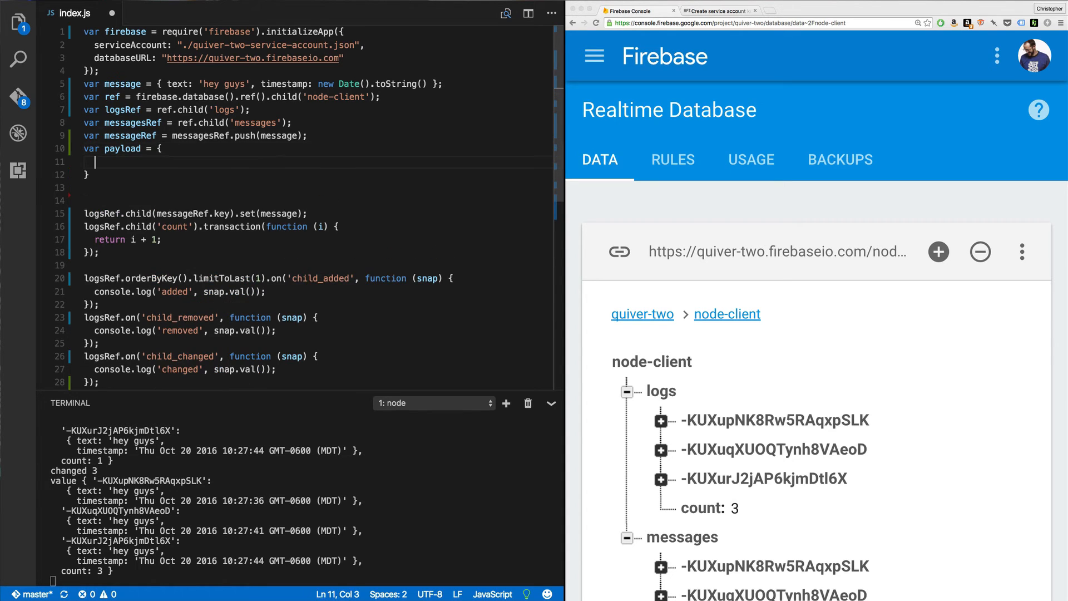
pyautogui.write("'log/")
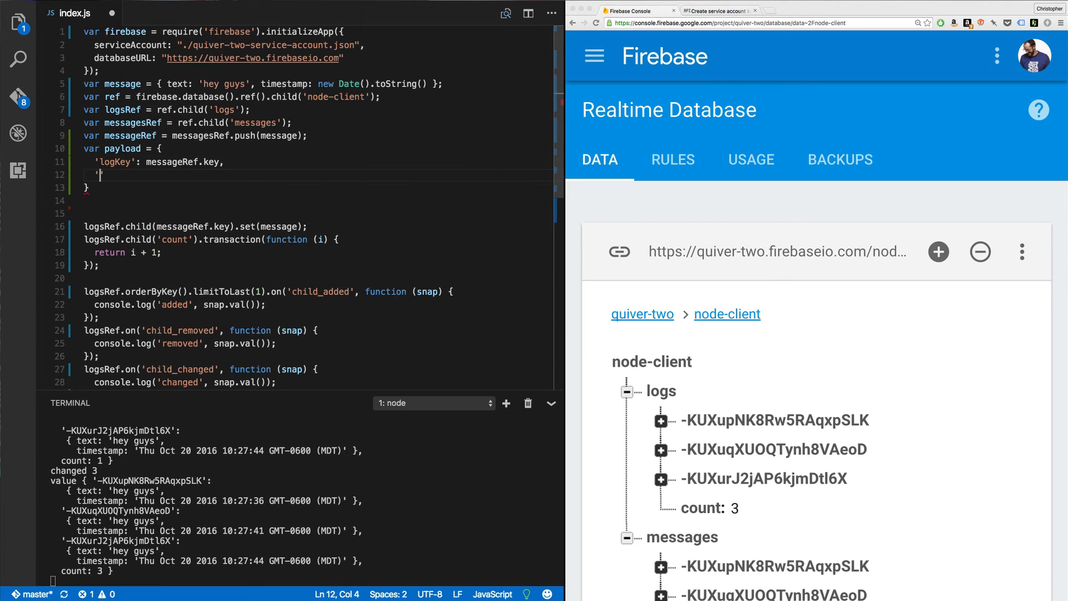
pyautogui.write("'some/ot")
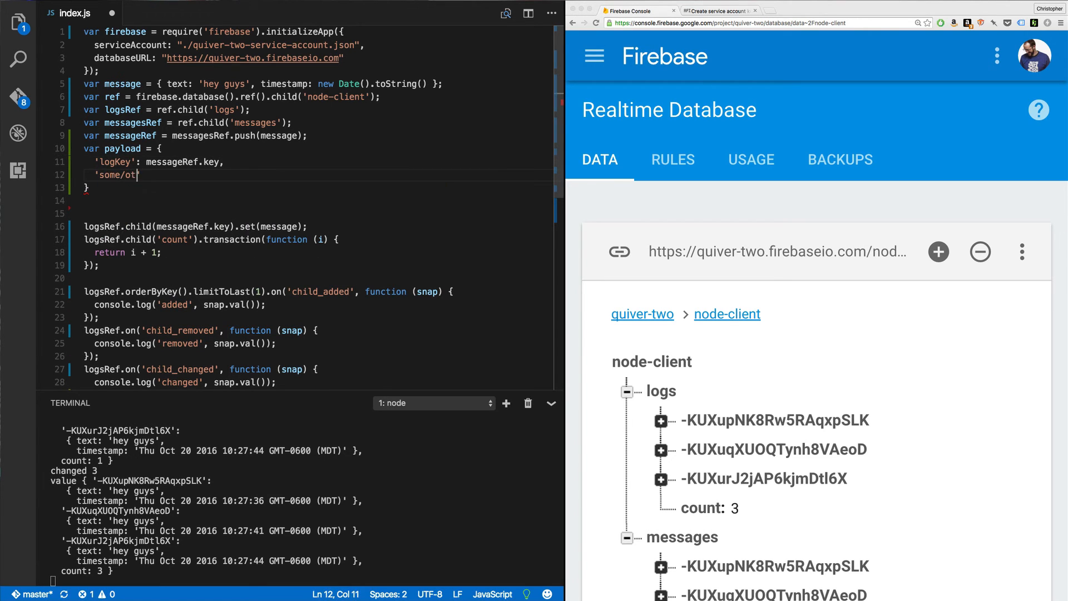
pyautogui.write("her/path':")
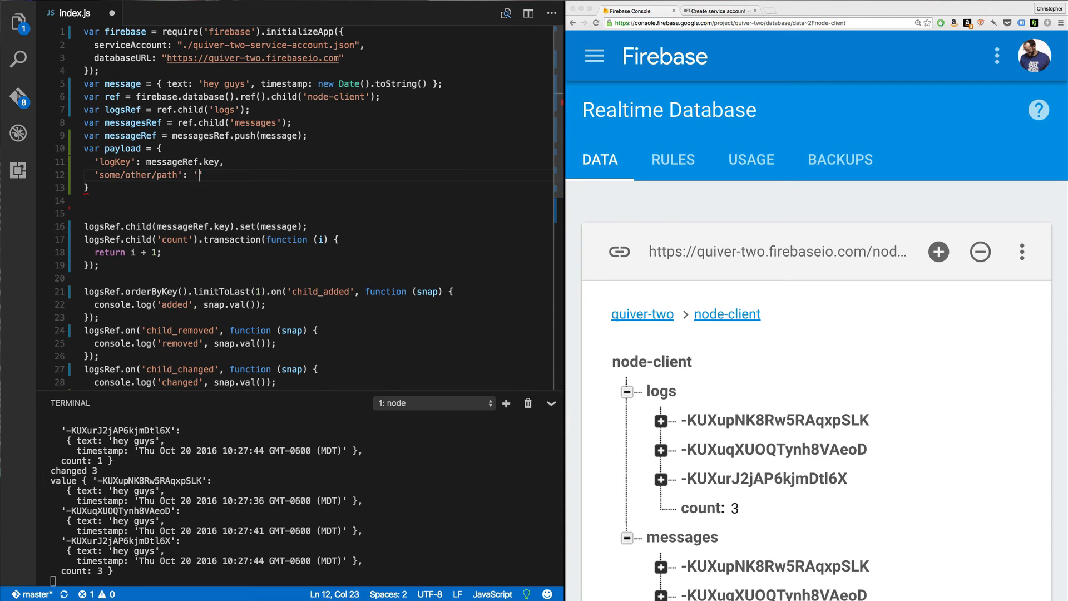
pyautogui.write('hey guys again')
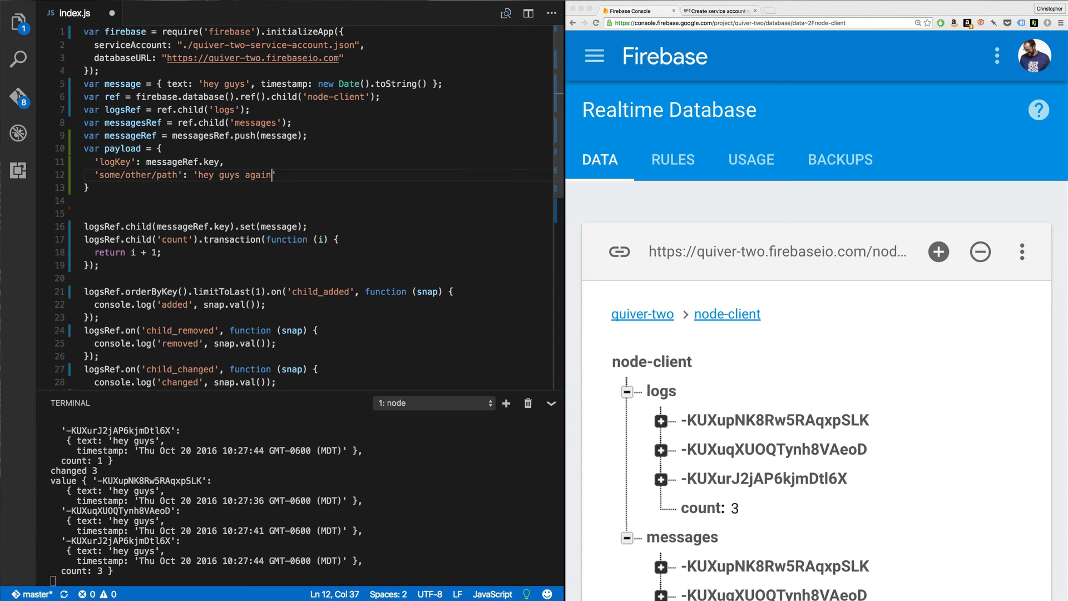
# Step: Apply the payload with ref.update(payload) below the object
pyautogui.click(88, 188)
pyautogui.write(';')
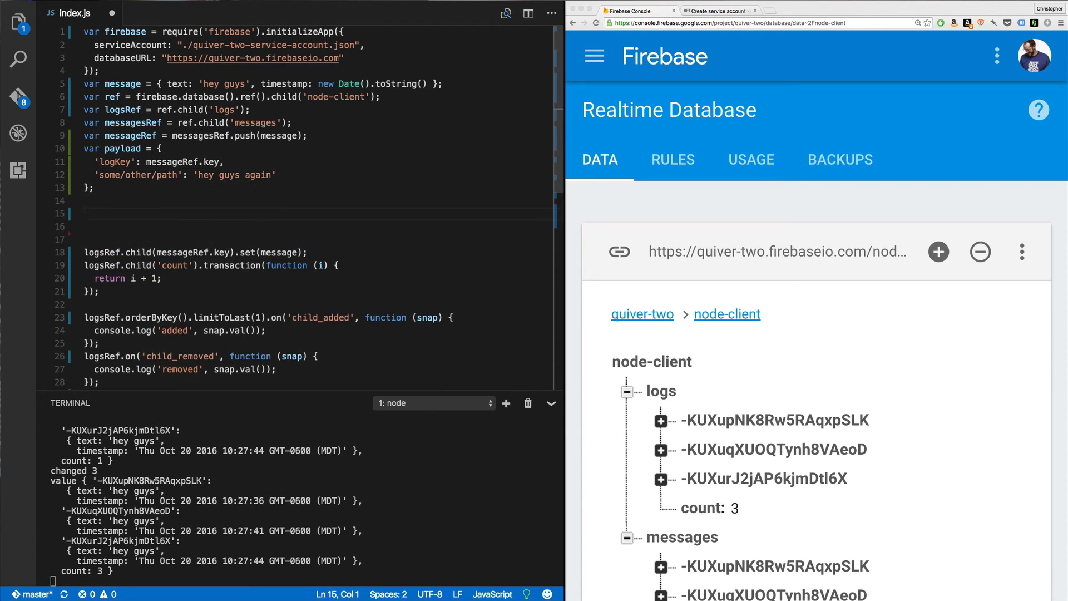
pyautogui.write('ref.update')
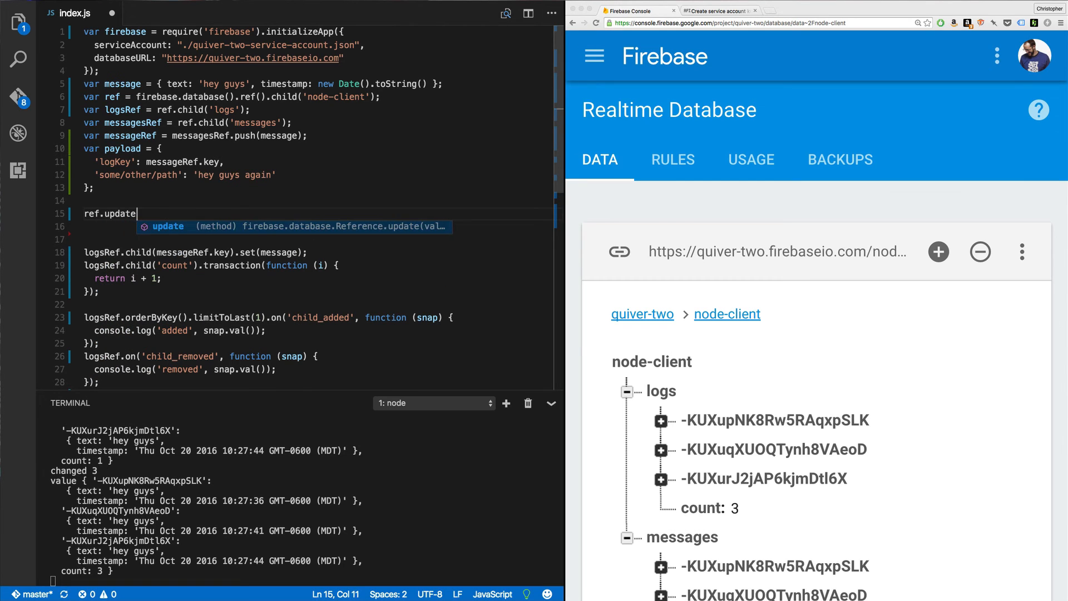
pyautogui.write('(payload)')
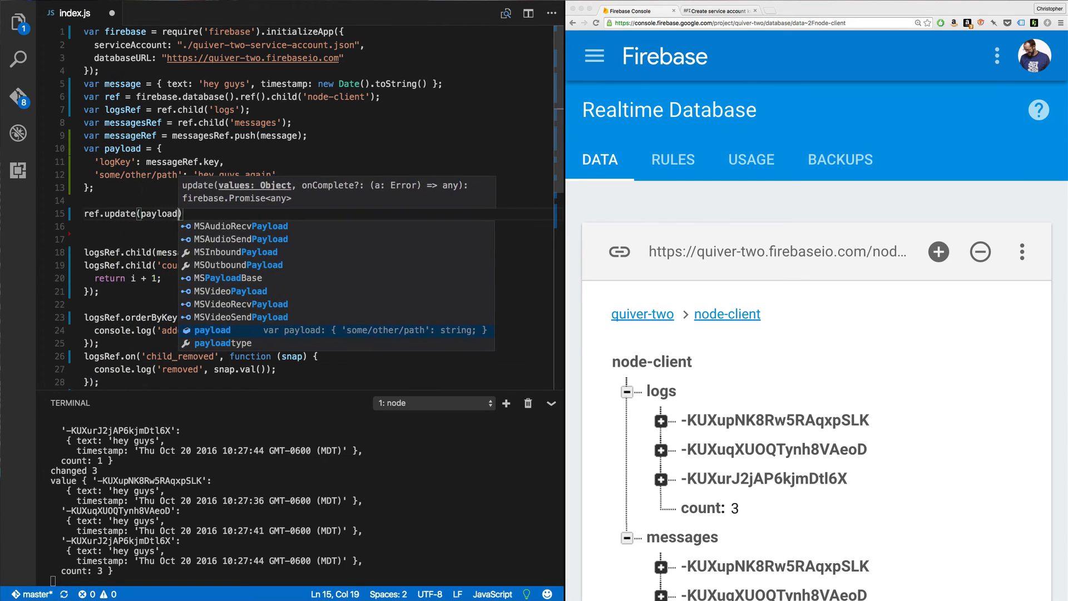
pyautogui.write(');')
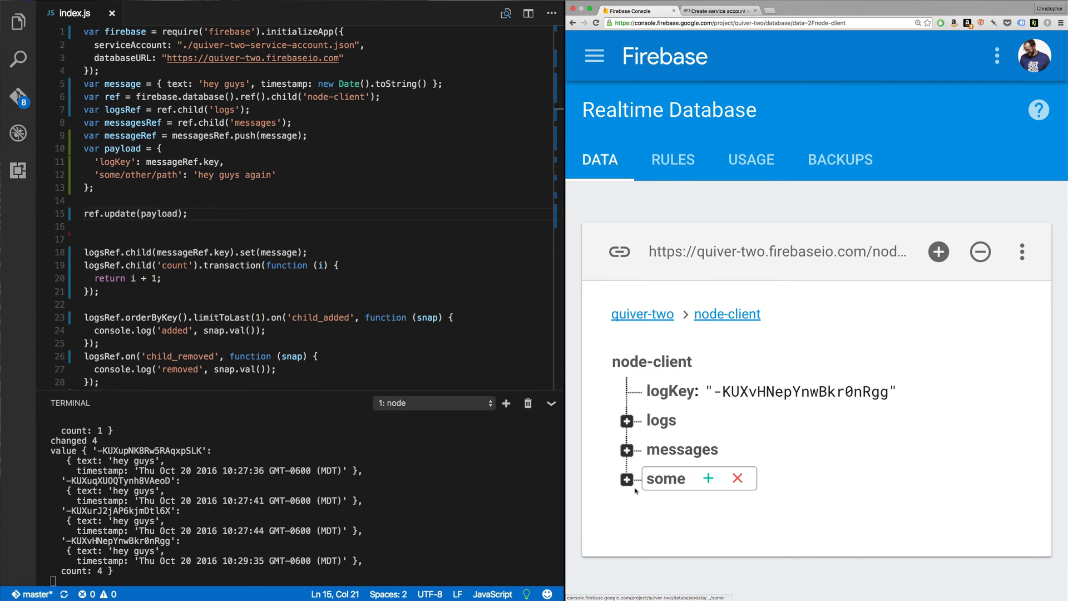
# Step: Expand the some node to show other/path holding 'hey guys again'
pyautogui.click(626, 478)
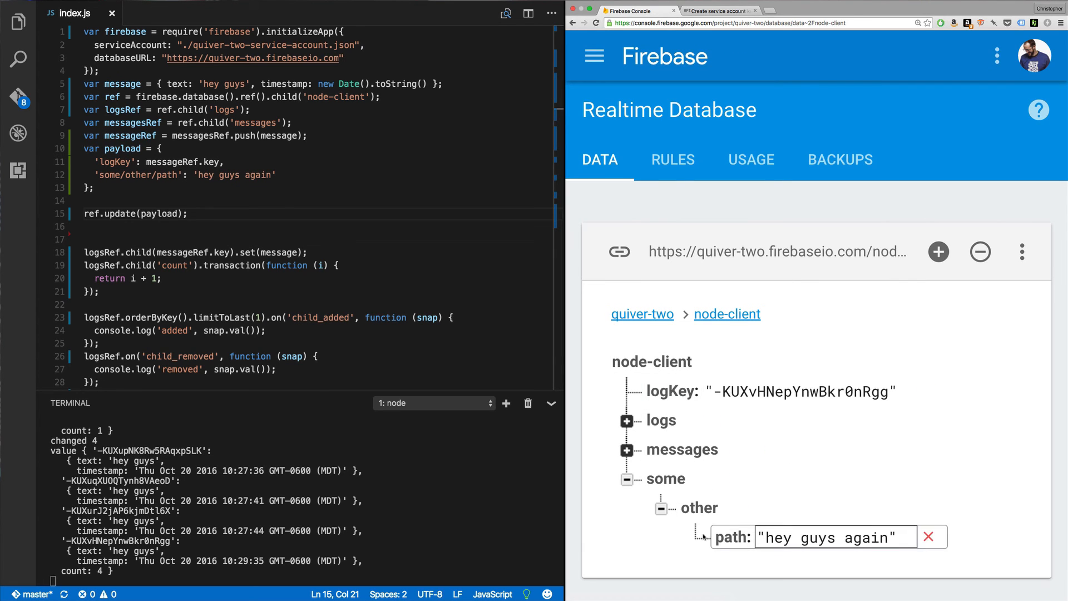